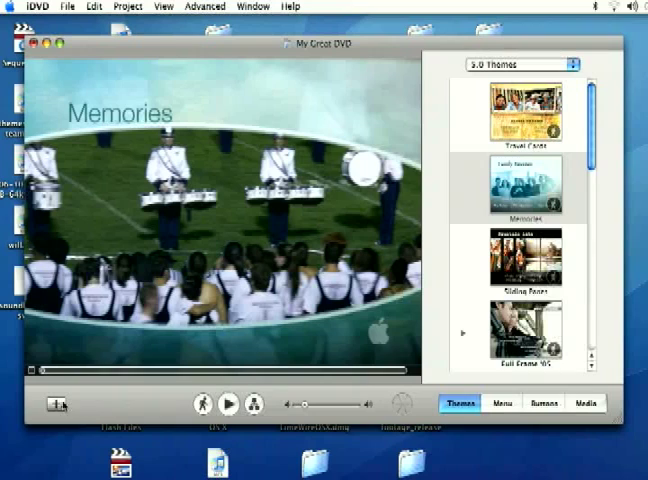
Step: Drop IMAG0001.AVI from the Finder window onto the Memories menu as the 'My Movie' button
{"action": "left_click", "coordinate": [59, 405]}
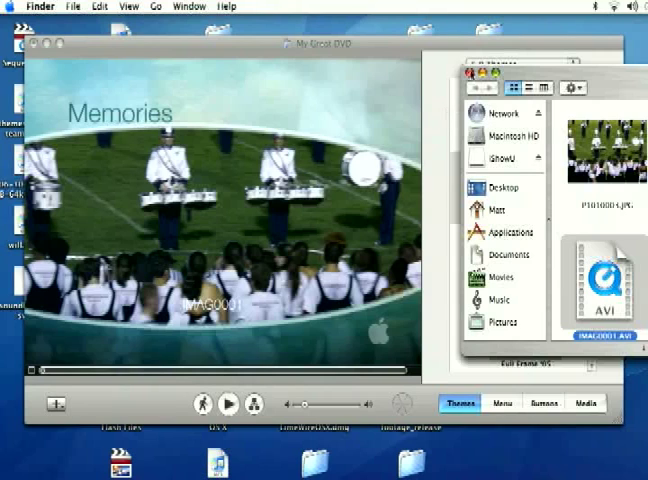
{"action": "left_click", "coordinate": [459, 403]}
{"action": "type", "text": "My Movie"}
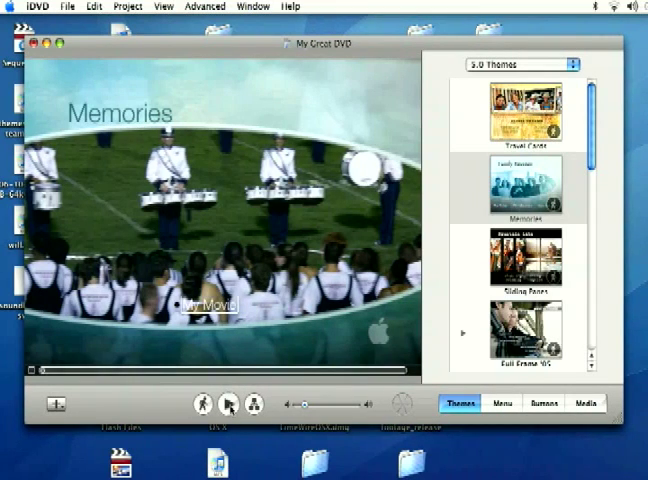
Step: Preview the DVD and choose My Movie to play the IMAG0001.AVI clip
{"action": "left_click", "coordinate": [229, 404]}
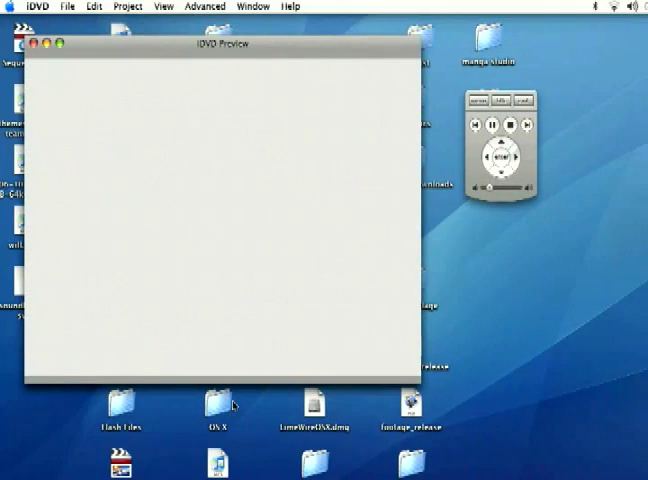
{"action": "left_click", "coordinate": [492, 124]}
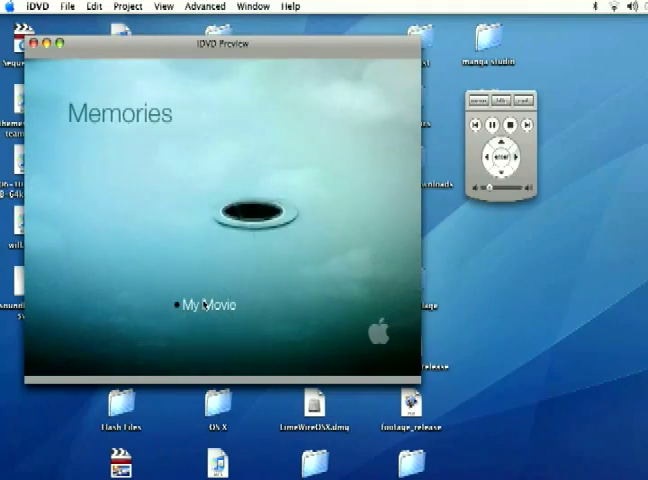
{"action": "left_click", "coordinate": [202, 305]}
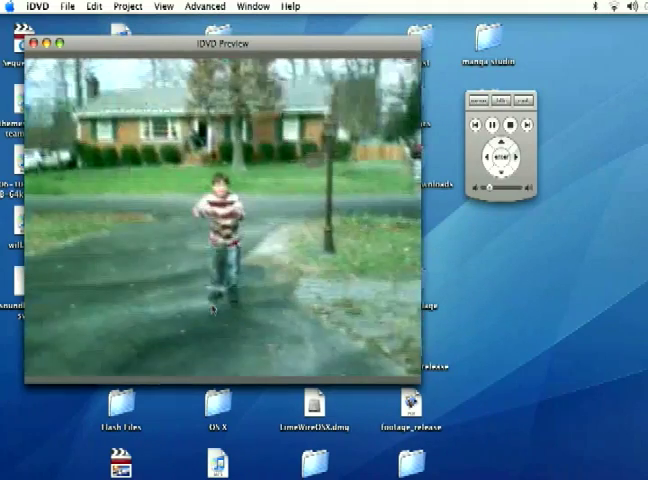